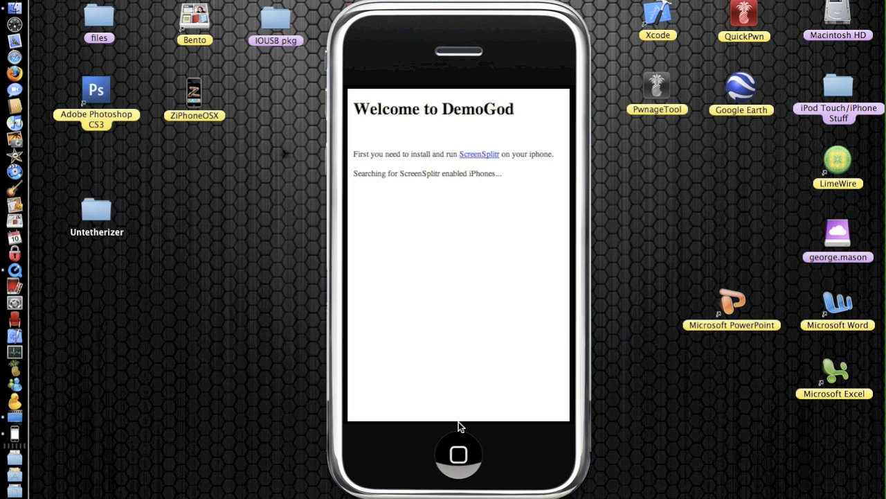
mouse_move(388, 416)
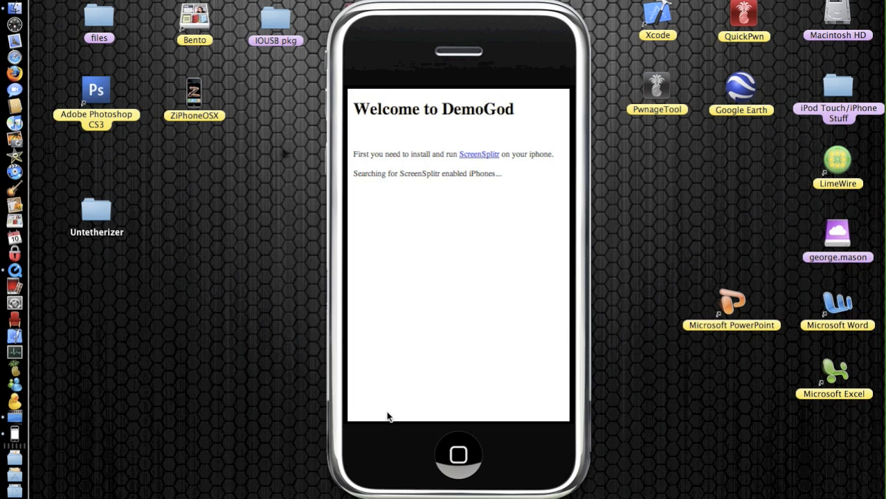
mouse_move(585, 50)
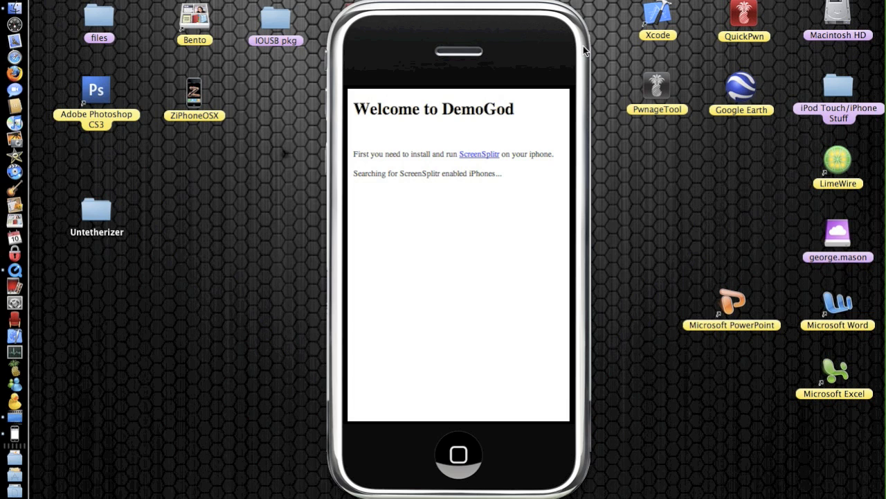
mouse_move(563, 287)
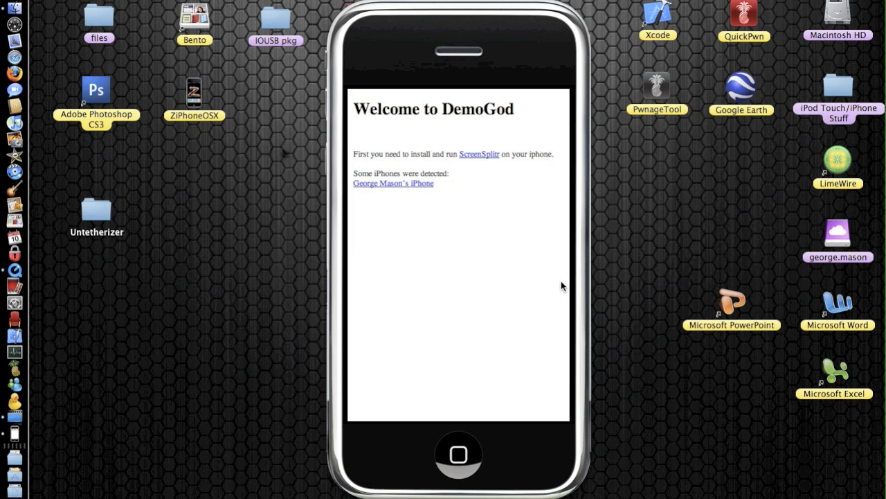
mouse_move(391, 195)
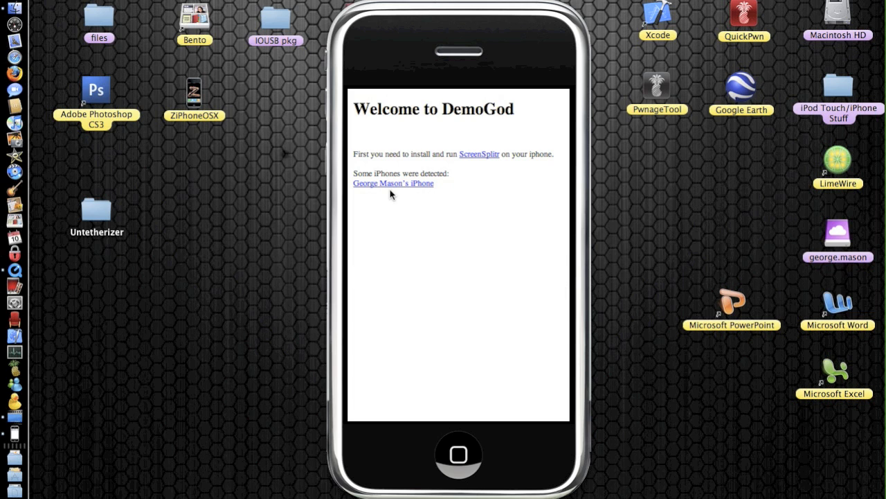
mouse_move(387, 187)
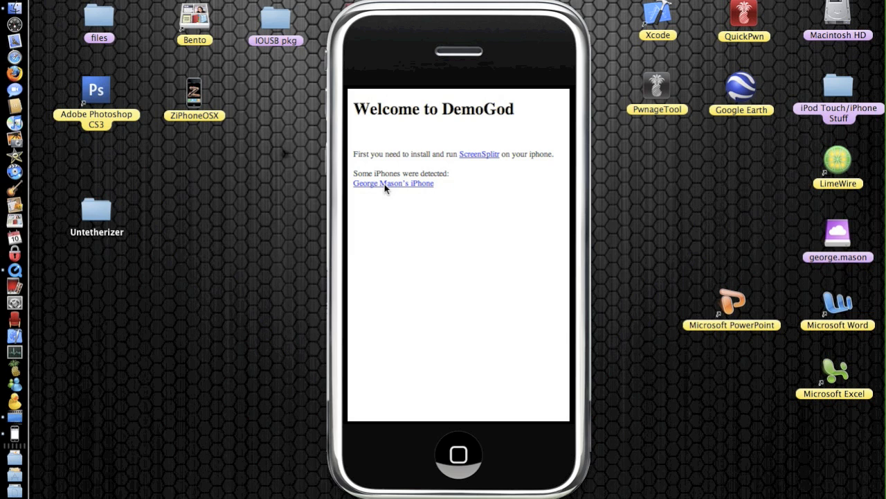
mouse_move(391, 188)
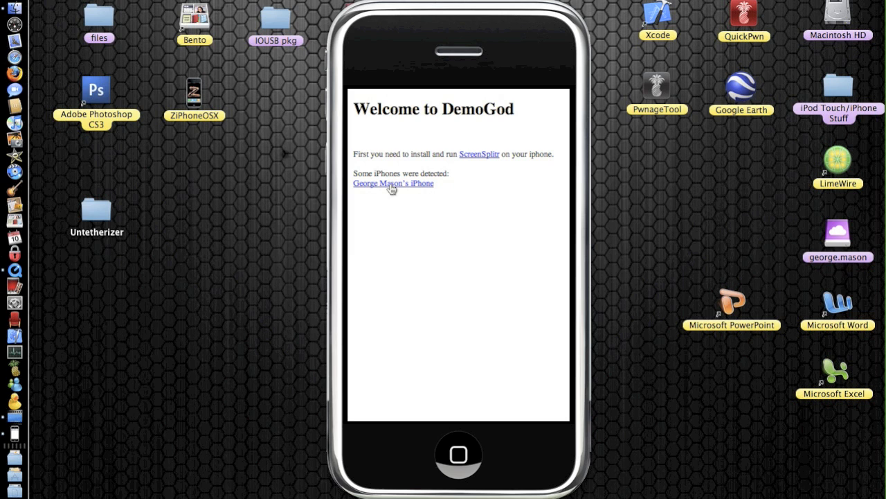
Connect to the detected iPhone so its home screen mirrors in the phone frame
left_click(393, 182)
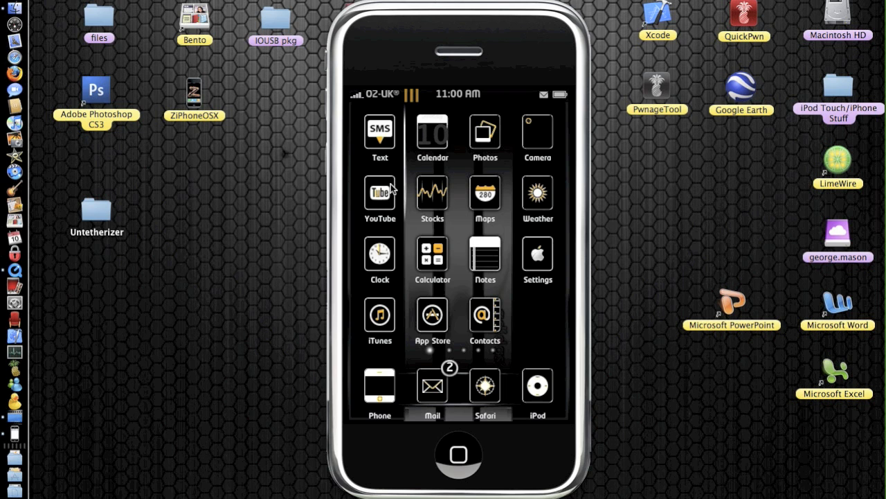
Swipe the iPhone to its second app page containing ScreenSplitr and back
scroll("left", 3)
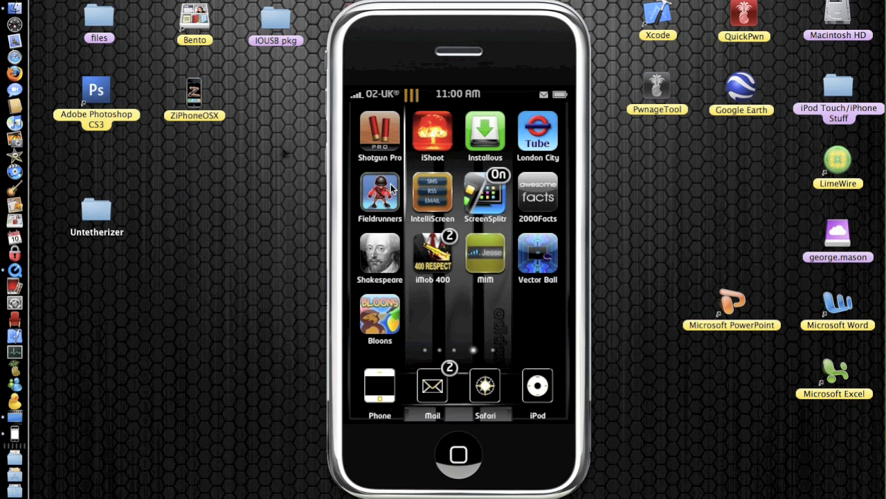
mouse_move(473, 175)
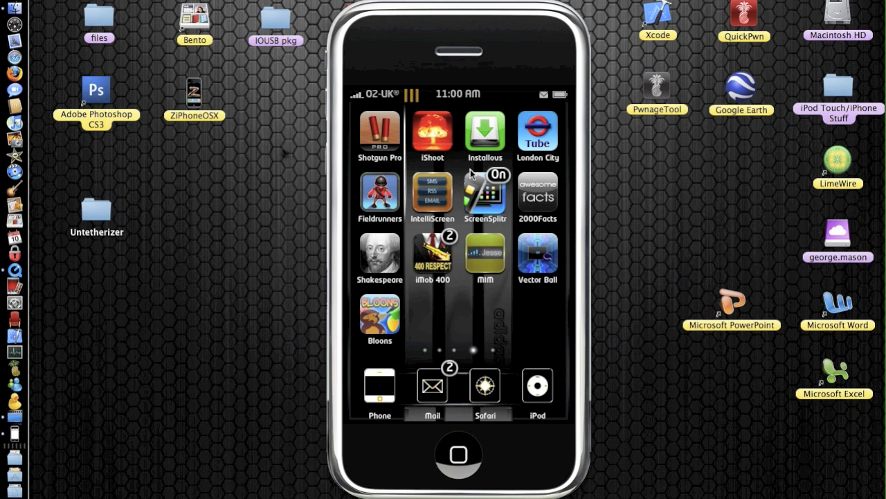
mouse_move(469, 206)
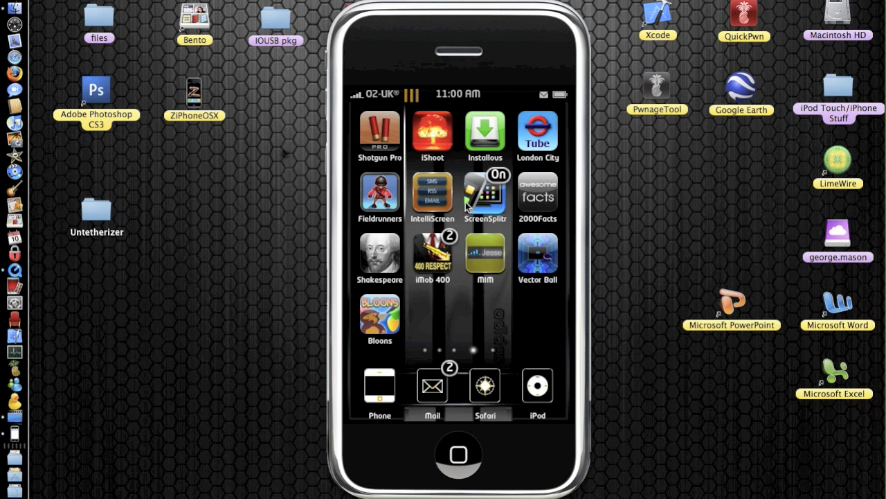
scroll("left", 3)
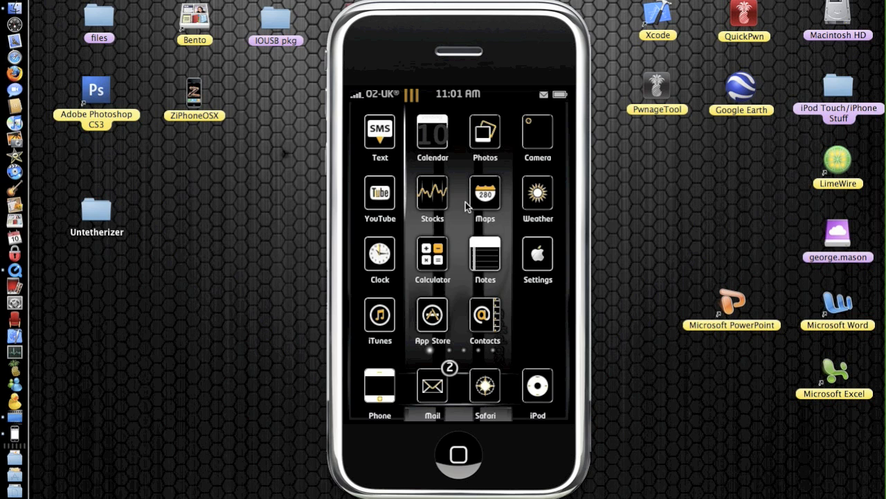
mouse_move(485, 200)
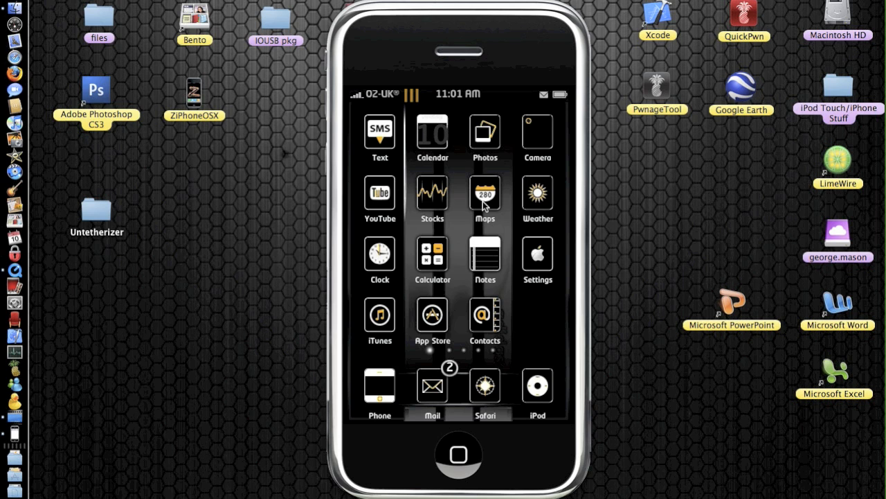